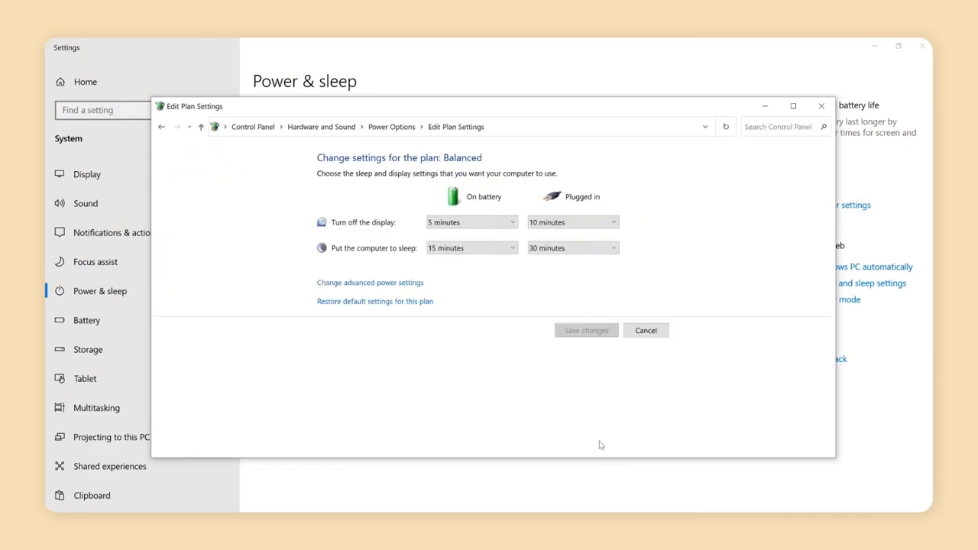
Reach the System Settings page for power button, sleep button and lid actions.
{"action": "left_click", "coordinate": [370, 281]}
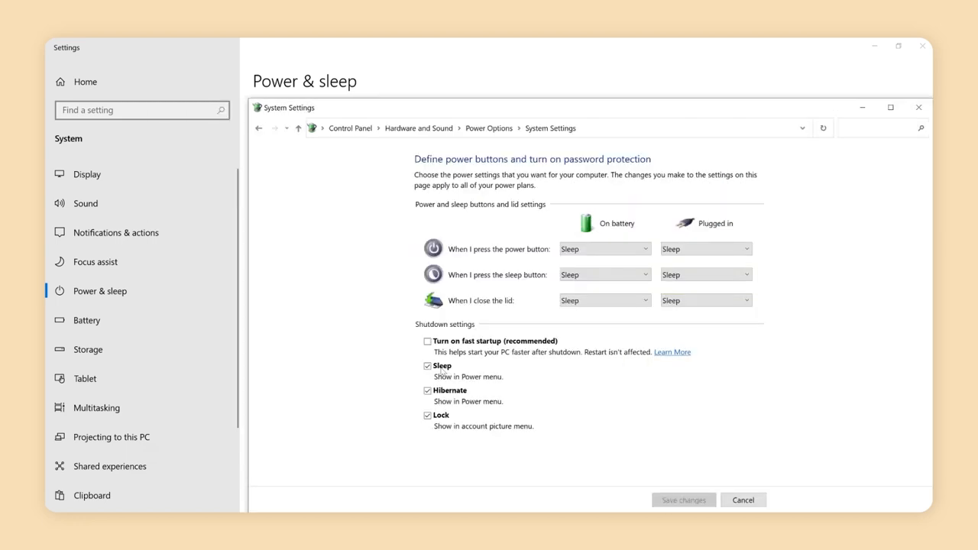
{"action": "left_click", "coordinate": [428, 341]}
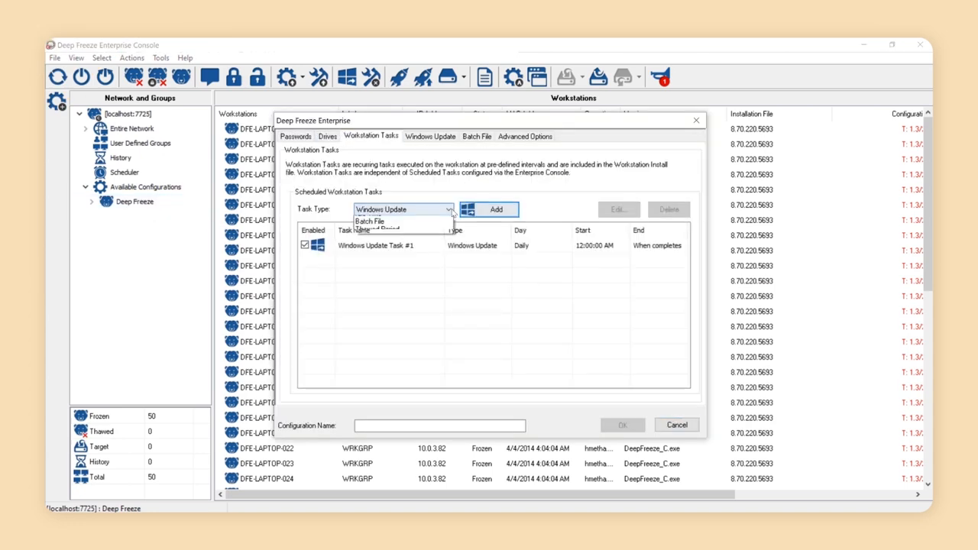
Show the configuration's Workstation Tasks listing Windows Update Task #1.
{"action": "left_click", "coordinate": [374, 229]}
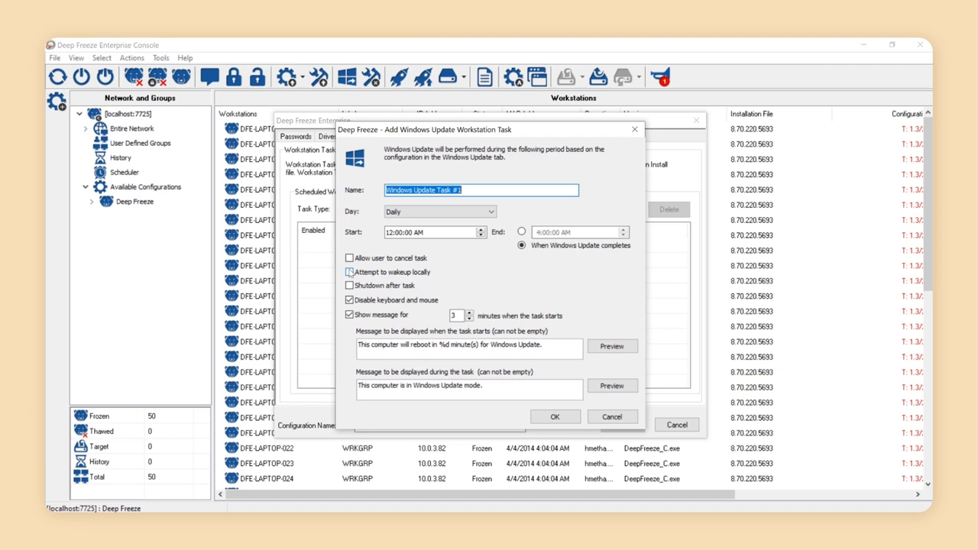
Bring up the Windows Update Task #1 details, daily from 12:00:00 AM.
{"action": "left_click", "coordinate": [349, 272]}
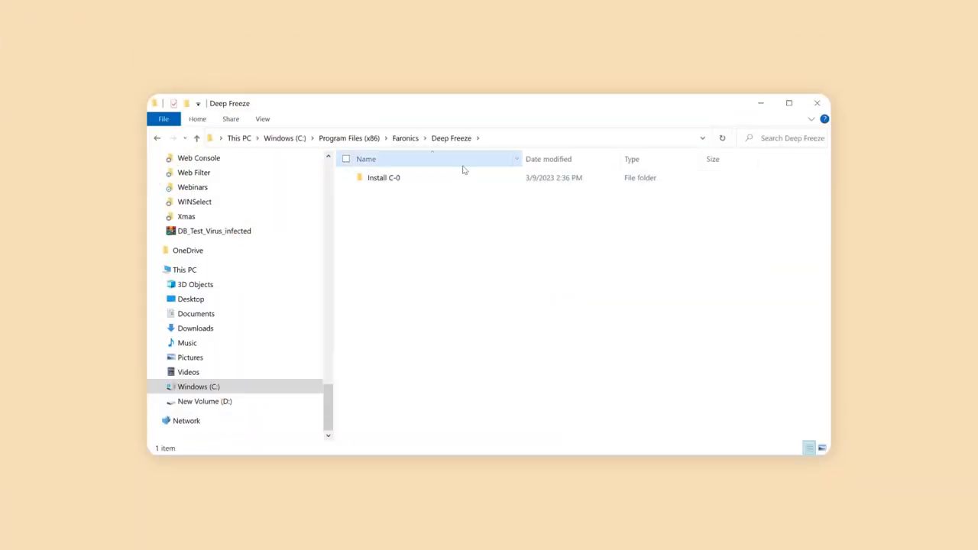
Enter the Deep Freeze folder under Program Files (x86)\Faronics showing Install C-0.
{"action": "double_click", "coordinate": [384, 177]}
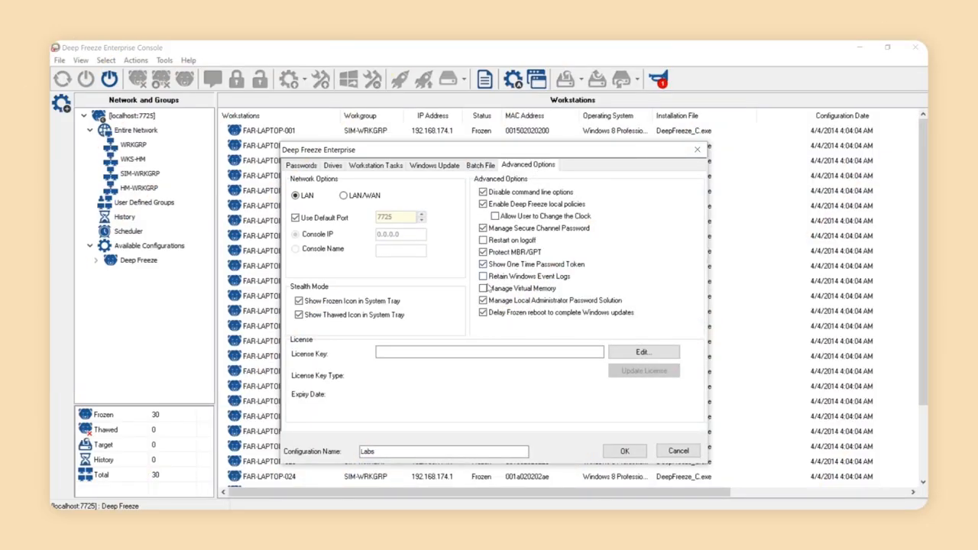
Show the Labs configuration's Advanced Options with LAN on port 7725.
{"action": "left_click", "coordinate": [483, 287]}
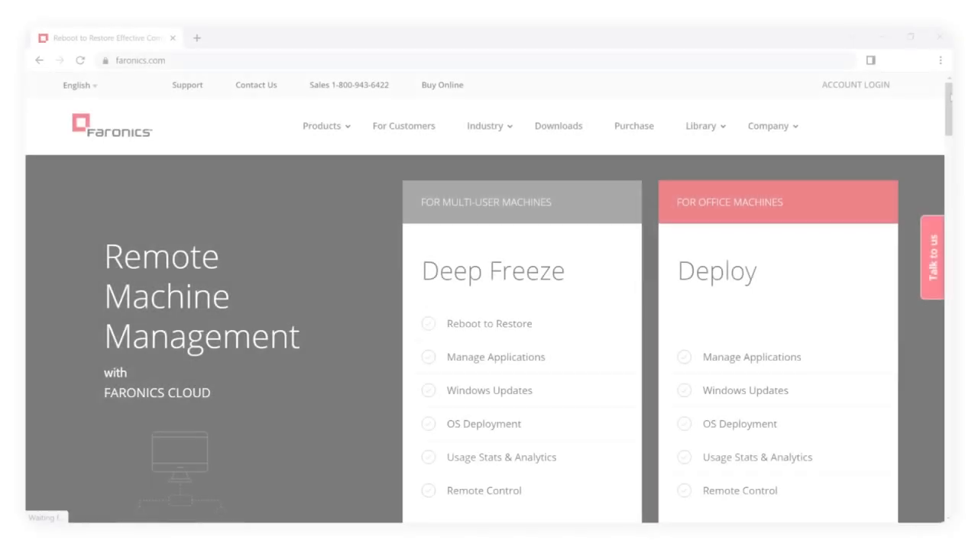
Reveal the account login choices for Deep Freeze Cloud and Faronics Labs.
{"action": "left_click", "coordinate": [856, 86]}
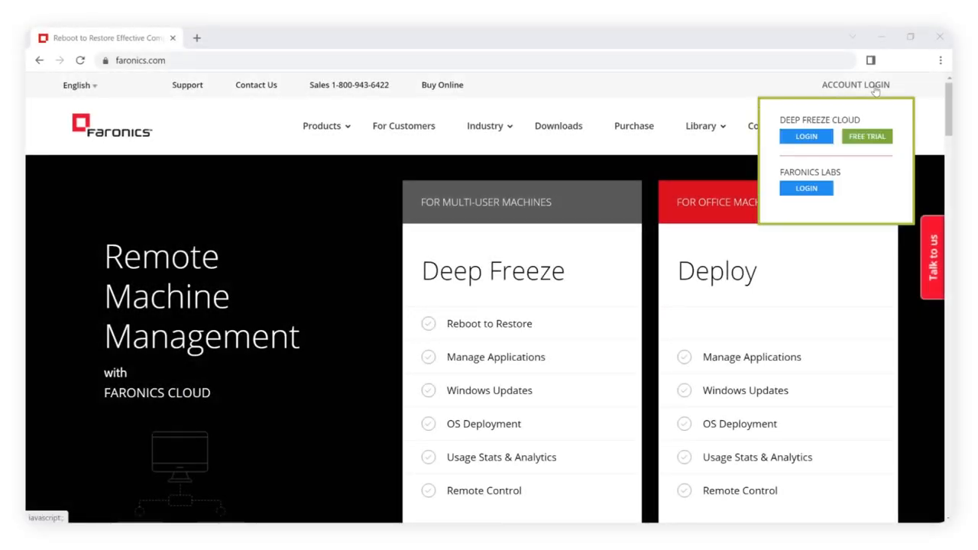